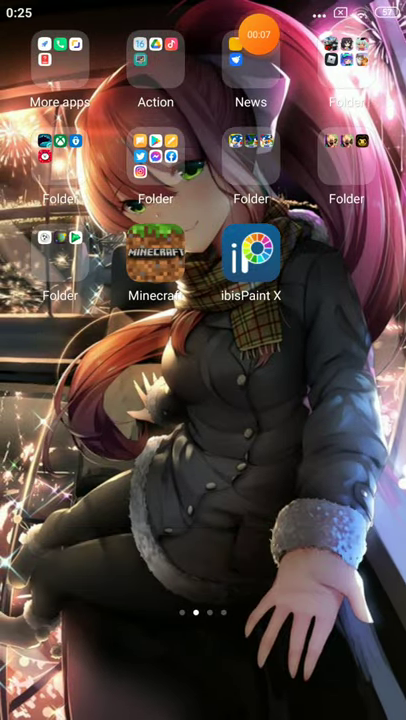
# - Swipe left across the home screen pages toward the folder holding FlipaClip
pyautogui.hscroll(-3)
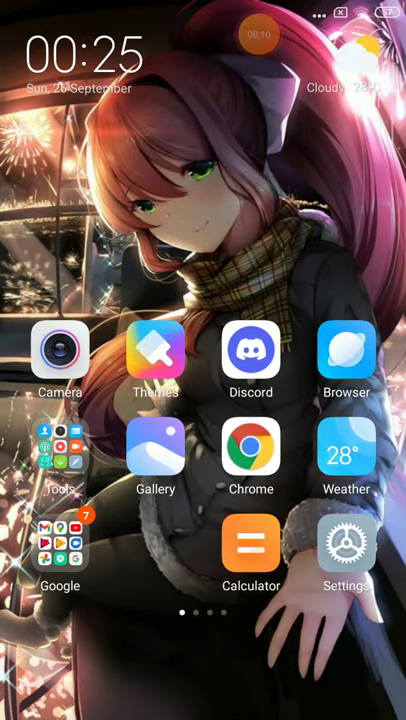
pyautogui.hscroll(-3)
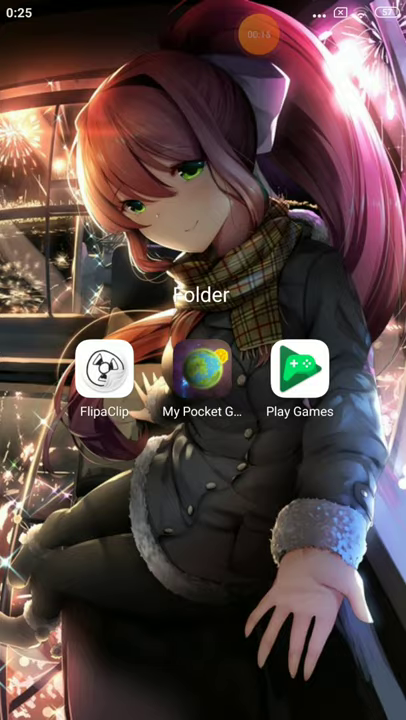
# - Launch FlipaClip from the folder, view the single-line frame, then exit to launch ibisPaint X
pyautogui.click(104, 376)
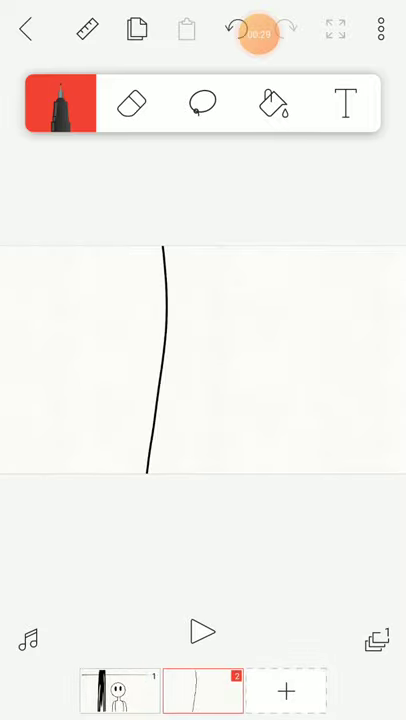
pyautogui.click(238, 28)
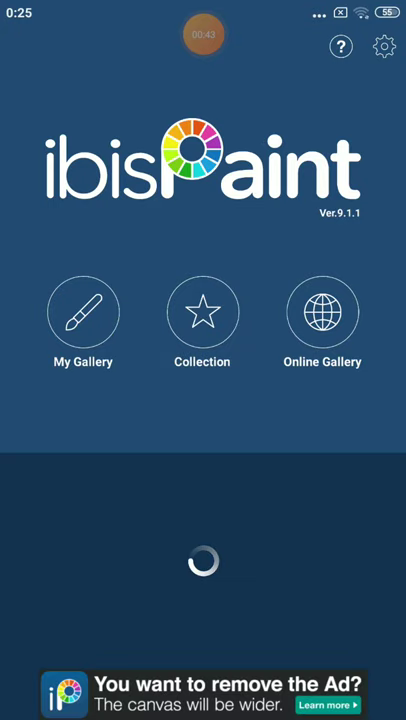
# - Create a new canvas from My Gallery and draw a large oval head with a small ear circle at top right
pyautogui.click(84, 312)
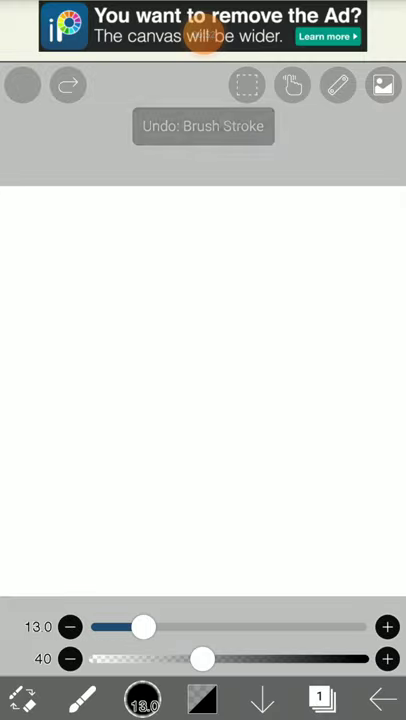
pyautogui.moveTo(208, 280); pyautogui.dragTo(252, 356)
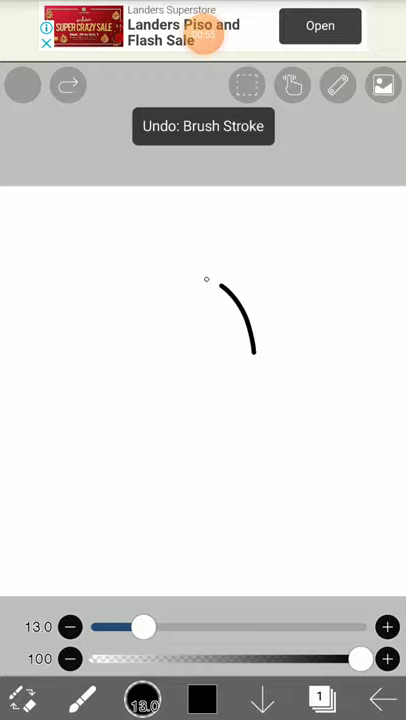
pyautogui.click(22, 84)
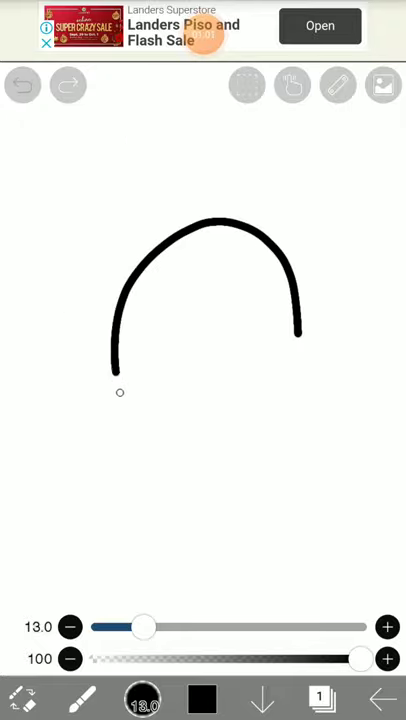
pyautogui.click(22, 84)
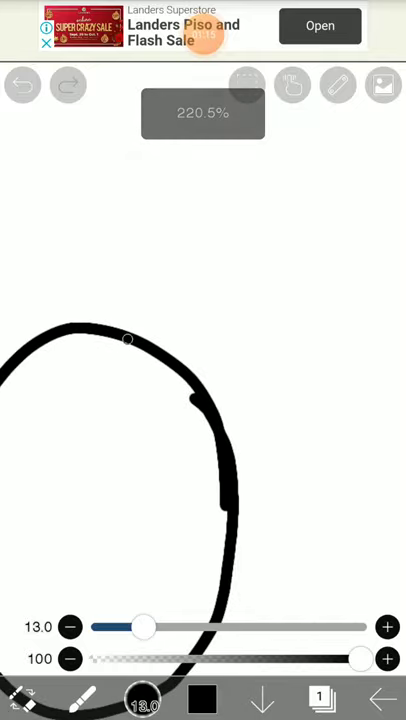
pyautogui.click(22, 84)
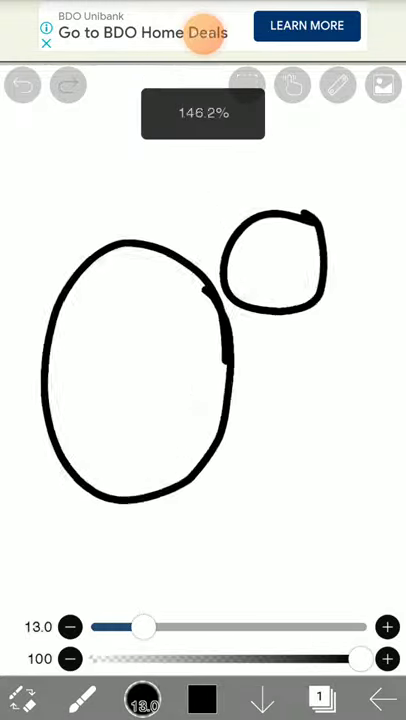
# - Draw a rounded ear on the upper left of the oval head, redoing stray strokes
pyautogui.click(22, 84)
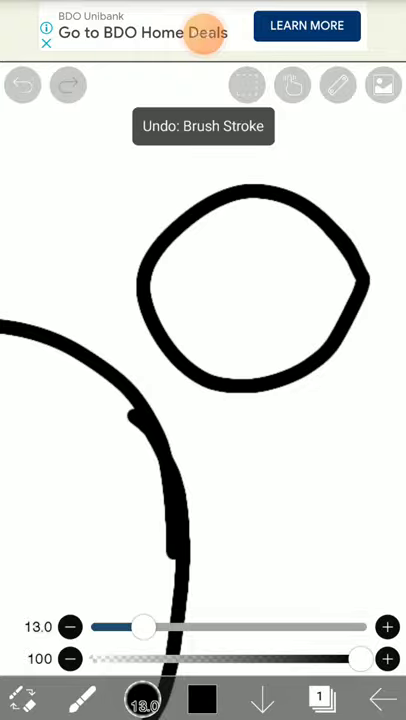
pyautogui.click(22, 84)
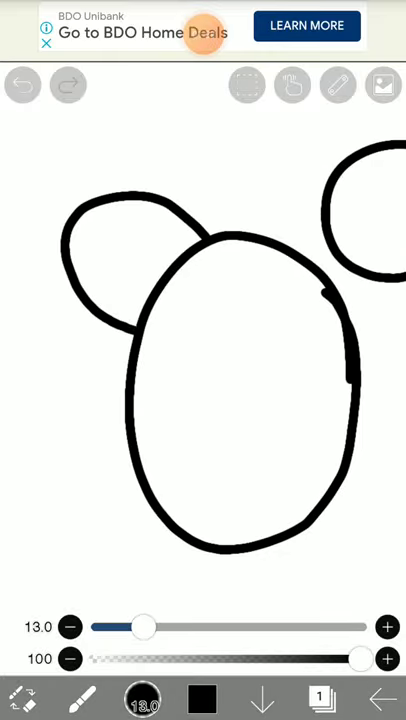
pyautogui.click(22, 84)
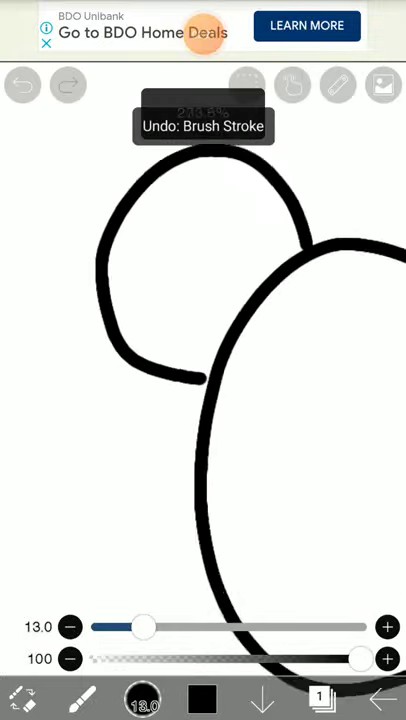
# - Clean up the overlapping ear and head lines with eraser and brush while zoomed in
pyautogui.click(22, 84)
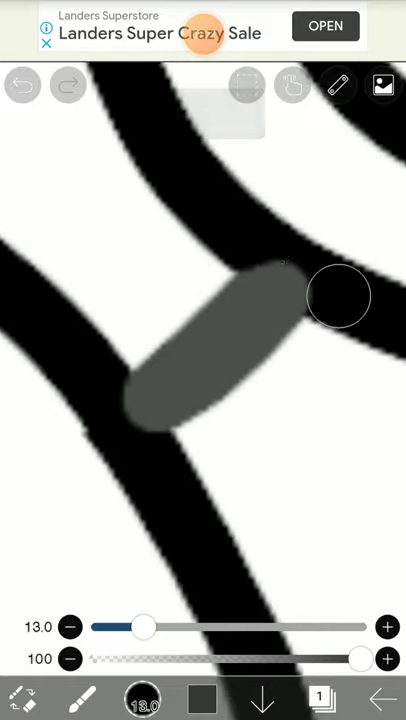
pyautogui.click(22, 84)
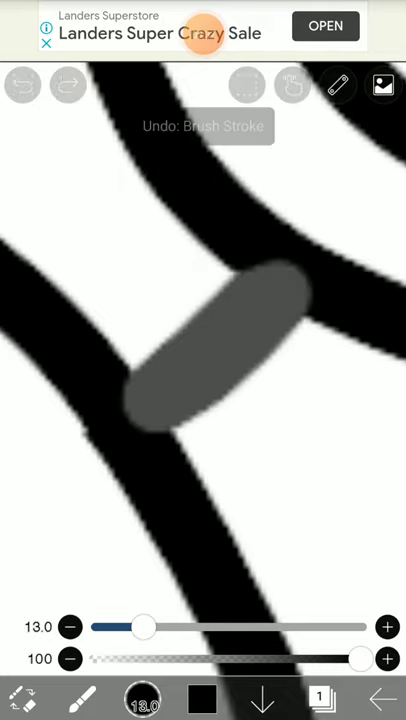
pyautogui.click(22, 84)
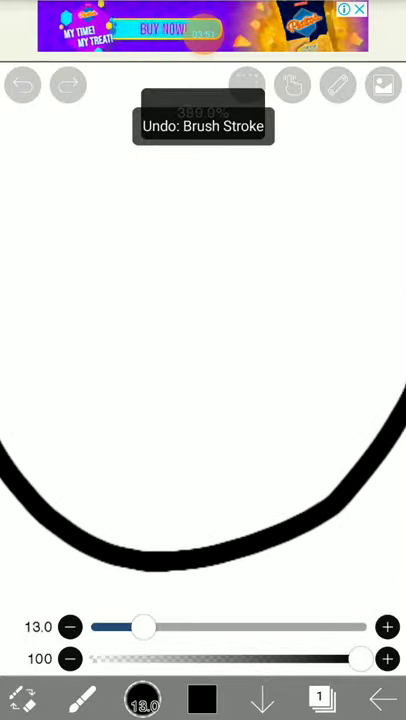
# - Bring the whole head into view and draw a nose inside the snout, filling it solid black
pyautogui.moveTo(56, 356); pyautogui.dragTo(260, 356)
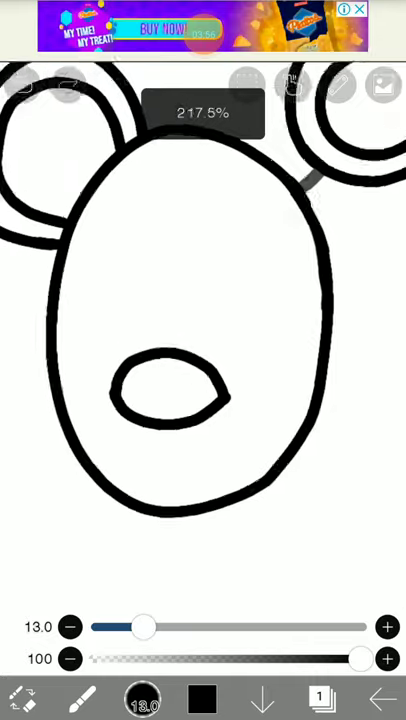
pyautogui.click(22, 84)
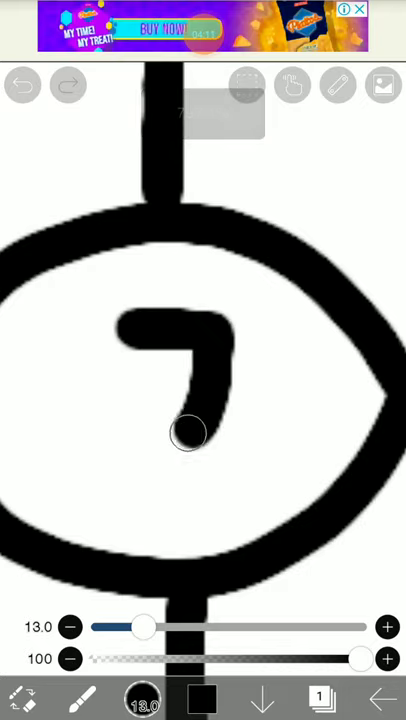
pyautogui.click(22, 84)
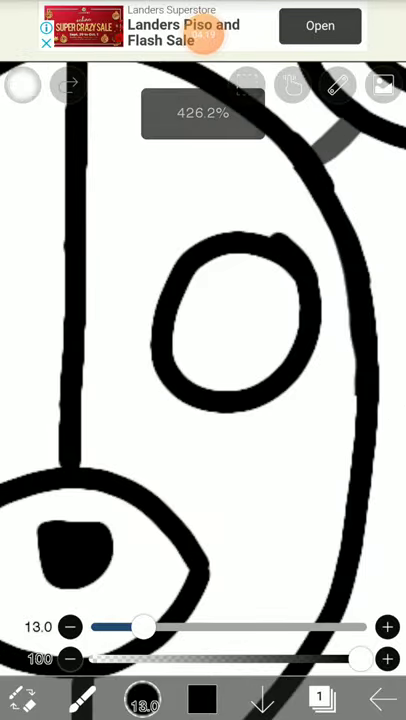
# - Draw the eye outlines and shade both eyes solid black
pyautogui.click(22, 84)
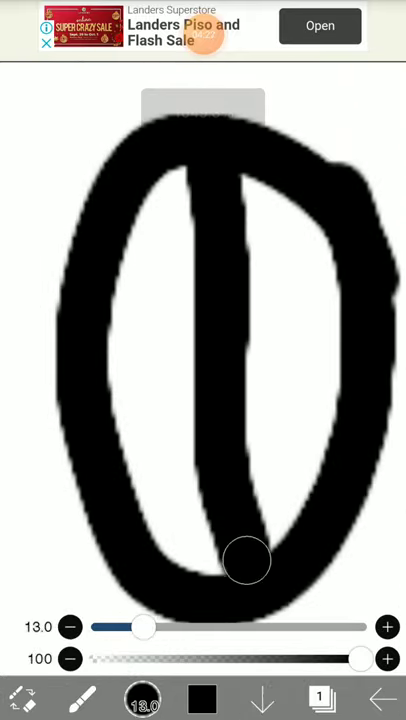
pyautogui.moveTo(248, 560); pyautogui.dragTo(320, 244)
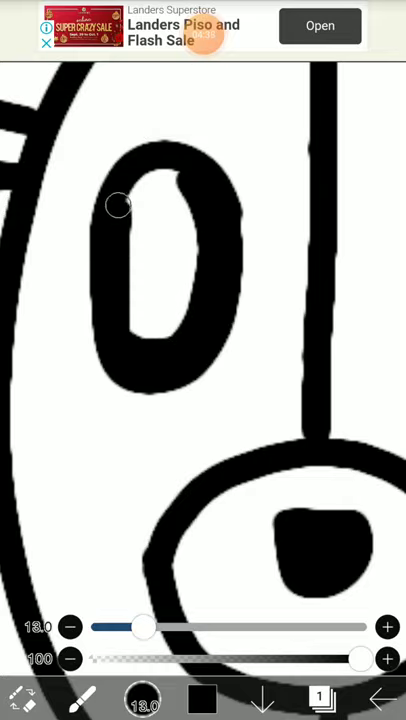
pyautogui.moveTo(116, 204); pyautogui.dragTo(164, 296)
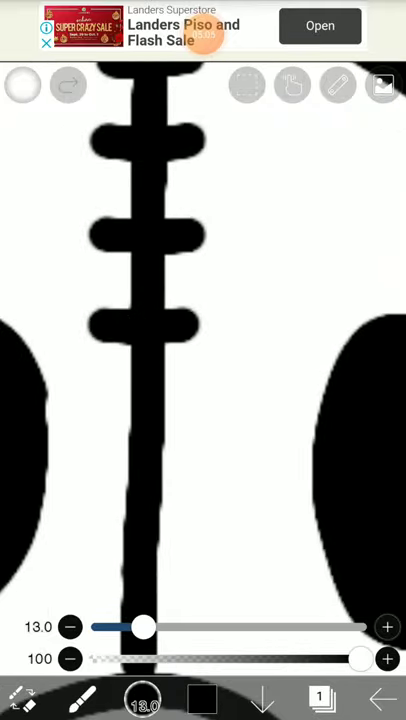
# - Draw a vertical seam down the face with short horizontal stitch marks across it
pyautogui.click(22, 84)
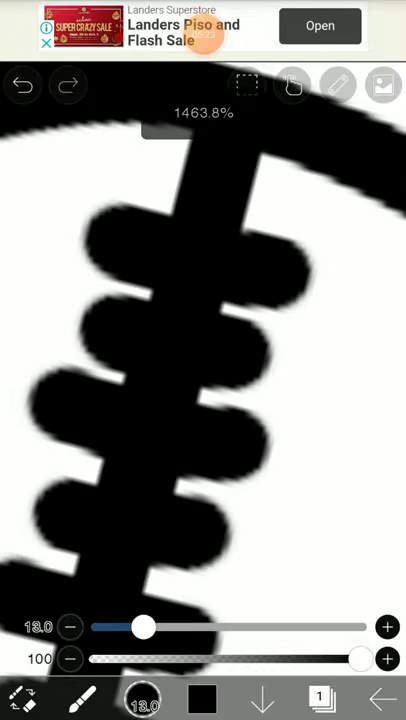
pyautogui.click(22, 84)
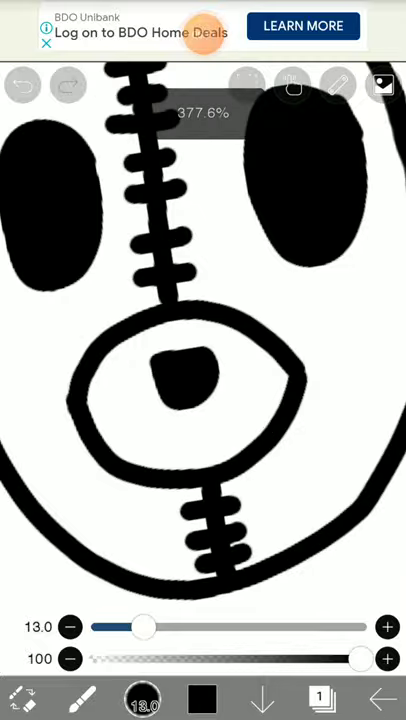
# - Add a white eye highlight and draw a round outline on empty canvas right of the first head
pyautogui.click(200, 700)
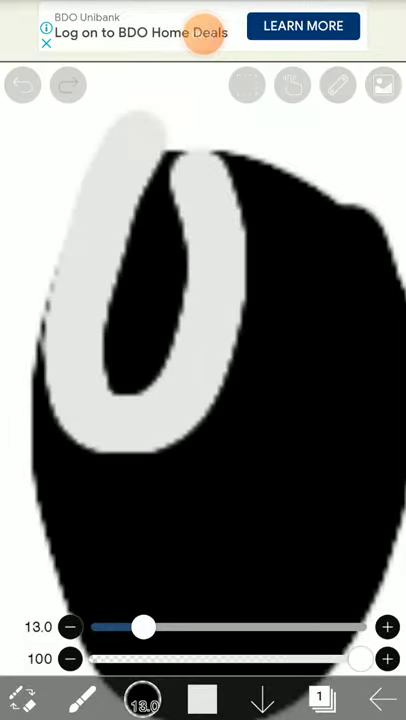
pyautogui.click(22, 84)
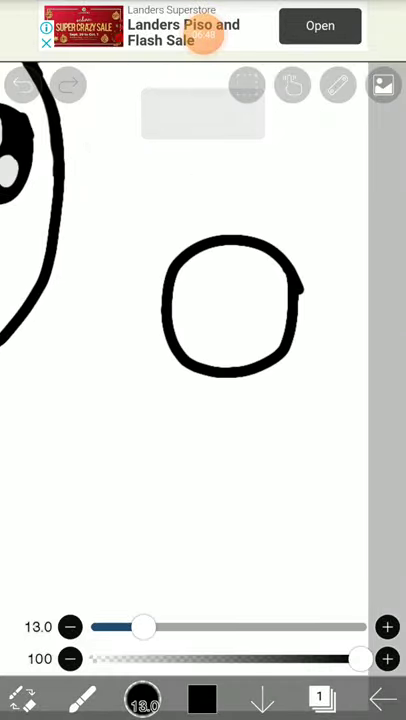
# - Draw ear circles with inner arcs, two oval eyes and a vertical centre line on the second head
pyautogui.click(22, 84)
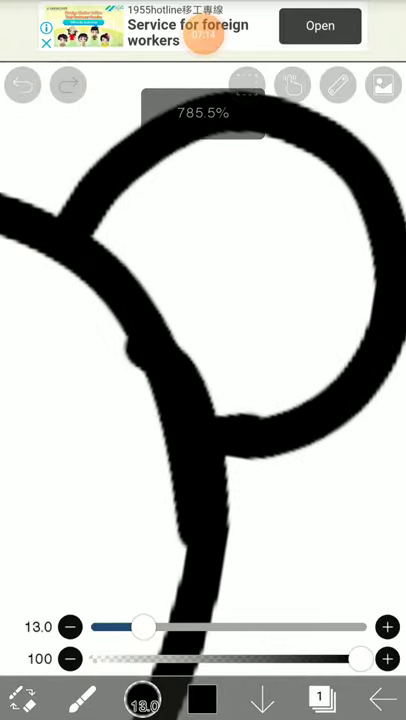
pyautogui.moveTo(144, 628); pyautogui.dragTo(116, 628)
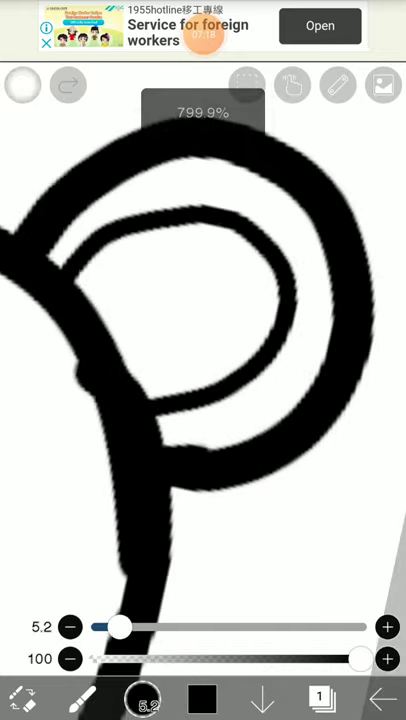
pyautogui.click(22, 84)
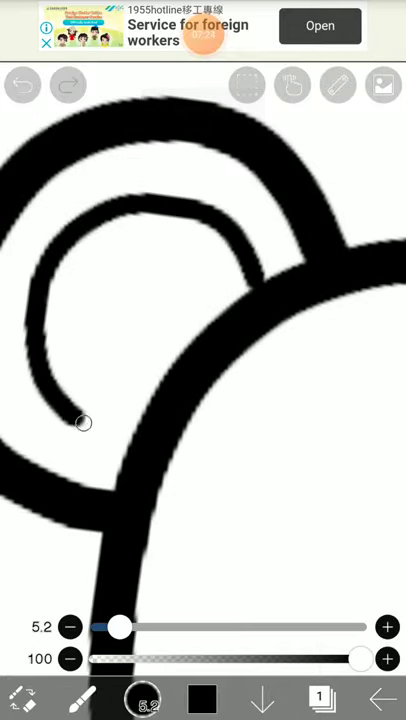
pyautogui.click(22, 84)
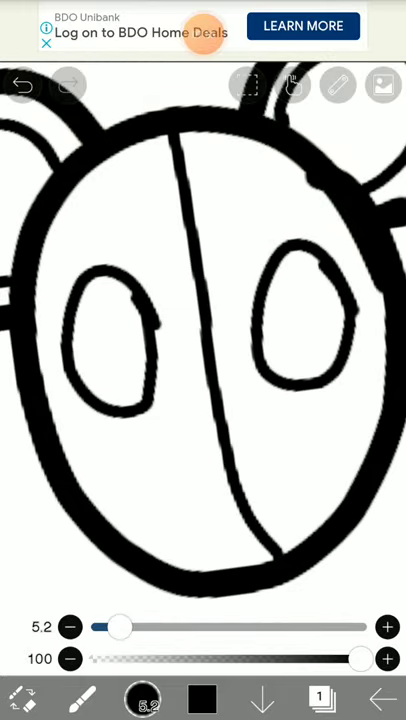
# - Draw the snout circle on the second head, undoing bad strokes
pyautogui.click(24, 84)
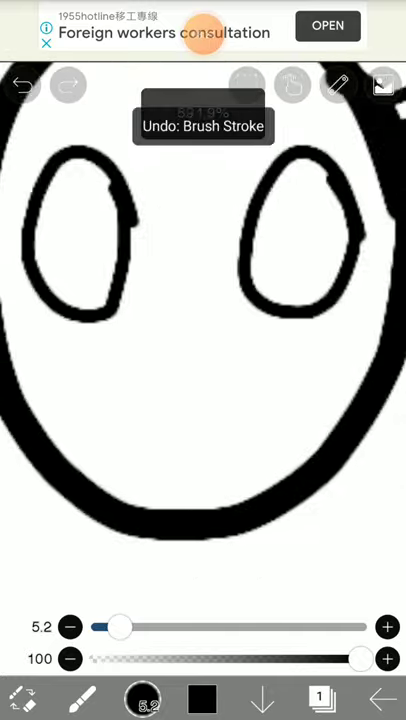
pyautogui.click(22, 84)
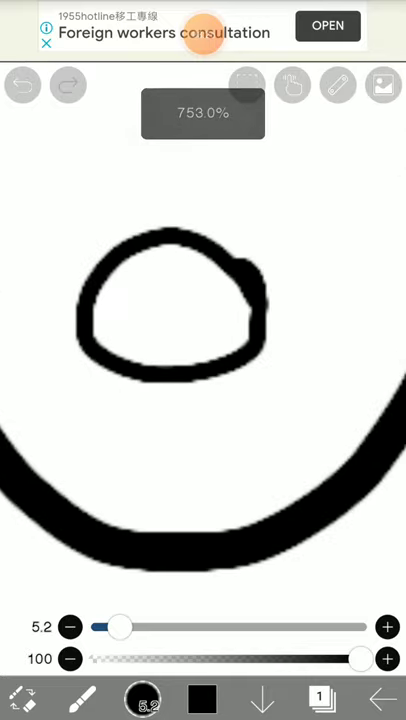
pyautogui.click(22, 84)
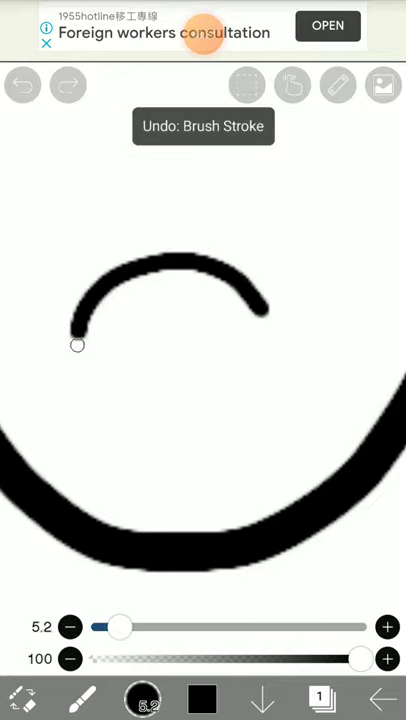
# - Add short horizontal stitch marks across the second head's seam line
pyautogui.click(22, 84)
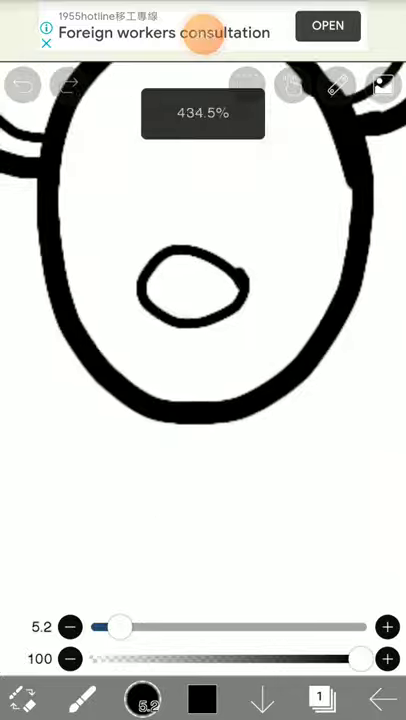
pyautogui.click(24, 84)
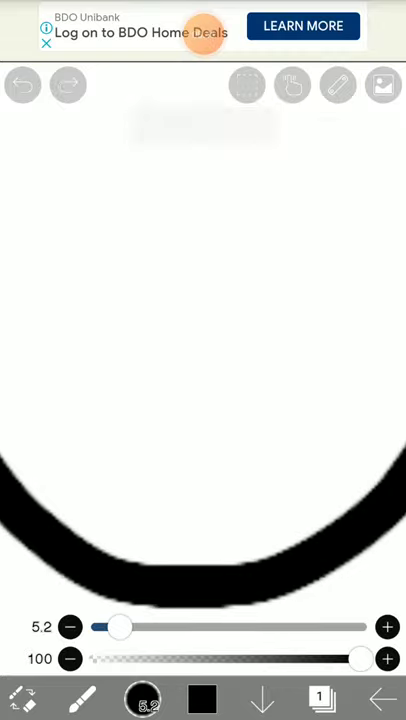
pyautogui.click(22, 84)
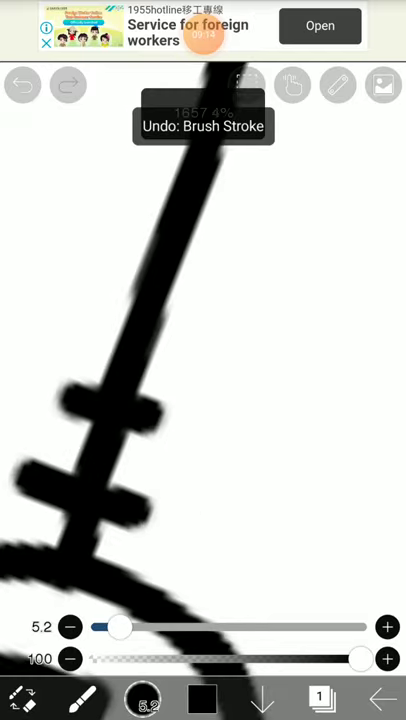
# - Fill one of the second rodent's oval eye outlines solid black, leaving a small cross mark inside
pyautogui.click(22, 84)
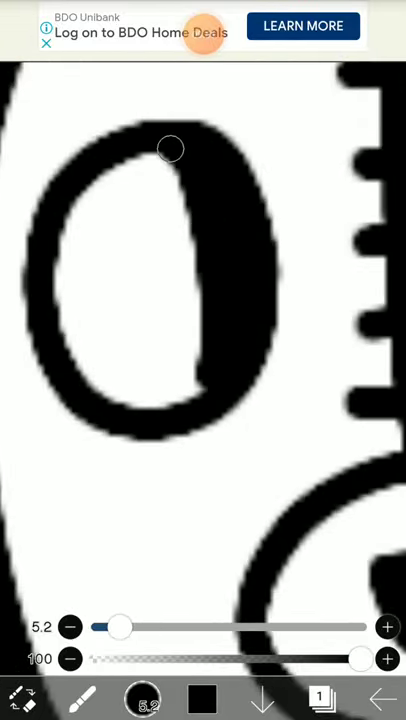
pyautogui.moveTo(168, 148); pyautogui.dragTo(130, 410)
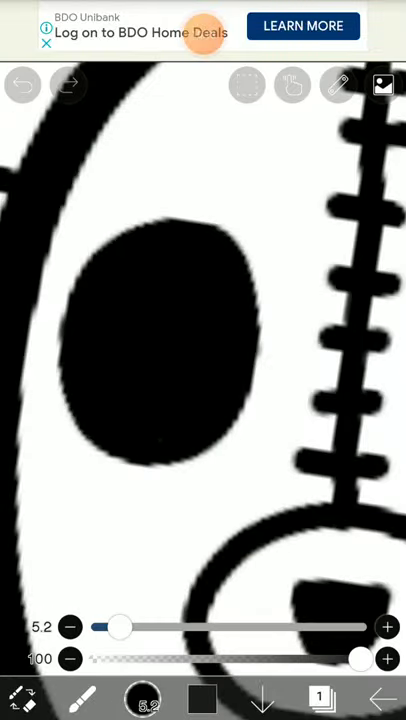
pyautogui.click(22, 84)
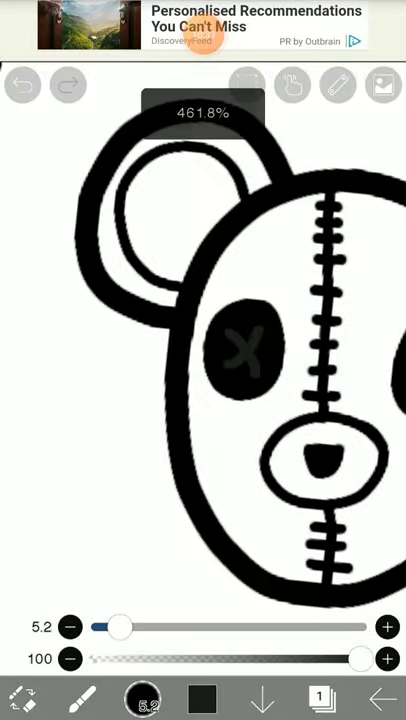
# - Paint light grey highlight spots inside the black eye patch and zoom out to show both heads
pyautogui.click(200, 698)
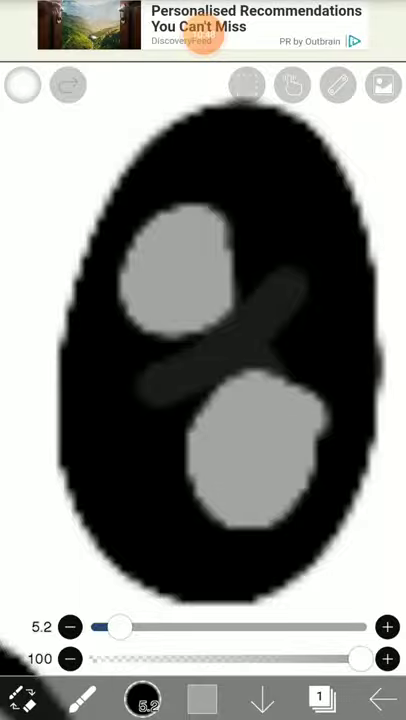
pyautogui.click(22, 84)
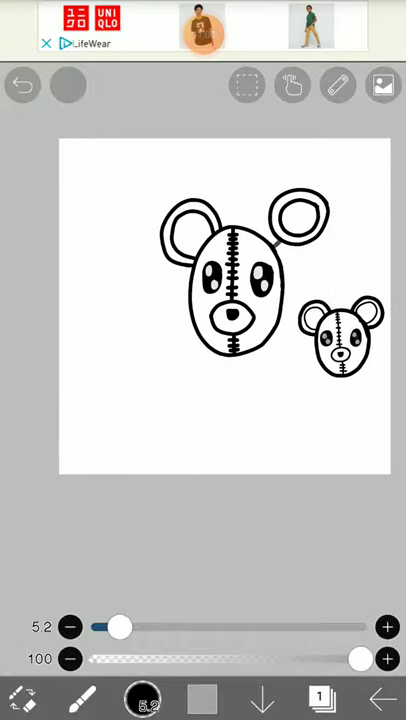
# - Sketch a bowler-hat shaped head outline with dome and flared brim beside the rodent head, undoing until right
pyautogui.moveTo(116, 628); pyautogui.dragTo(156, 628)
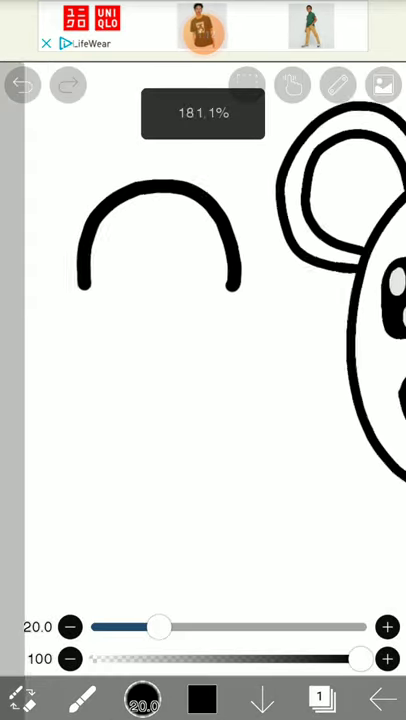
pyautogui.click(24, 84)
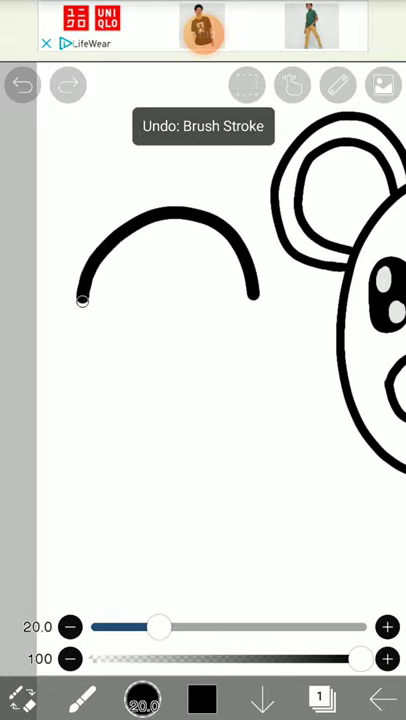
pyautogui.click(22, 84)
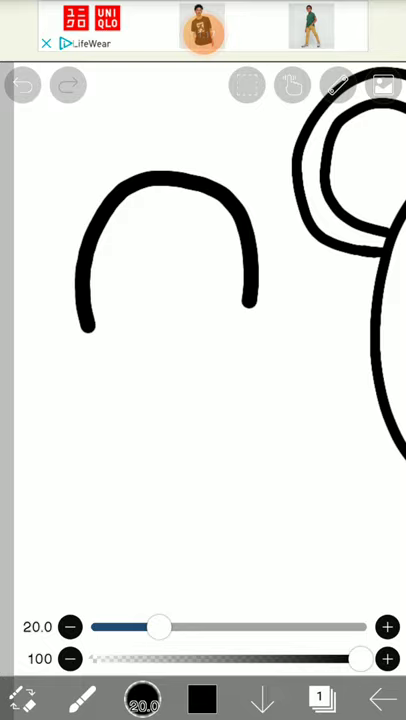
pyautogui.click(22, 84)
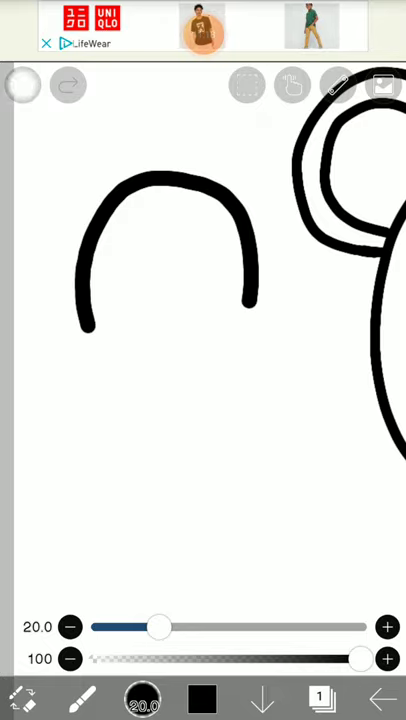
pyautogui.click(22, 84)
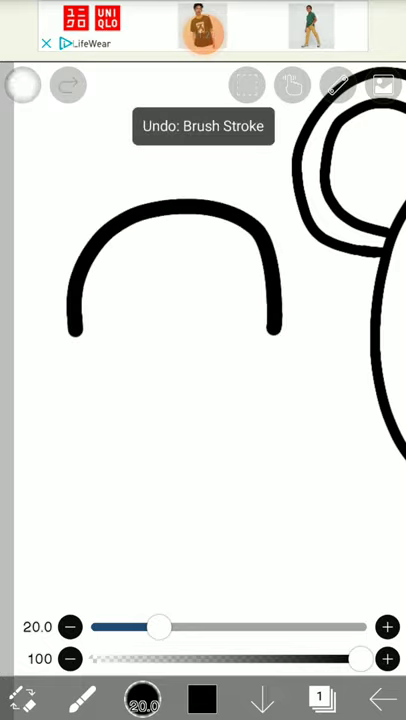
pyautogui.click(24, 84)
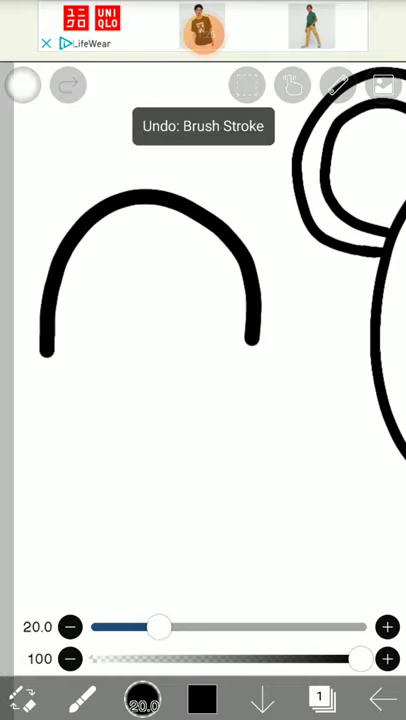
pyautogui.click(24, 84)
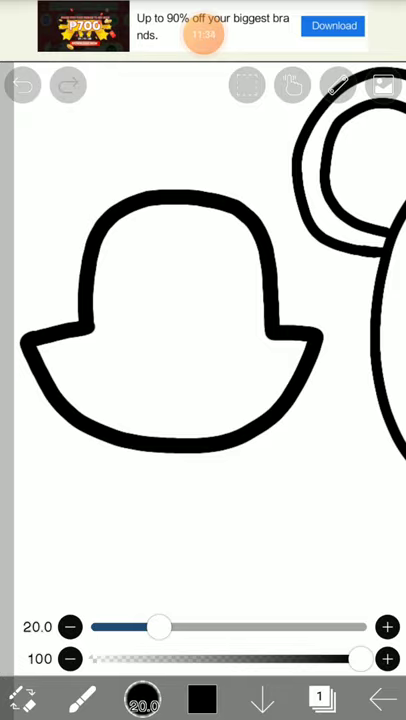
pyautogui.click(22, 84)
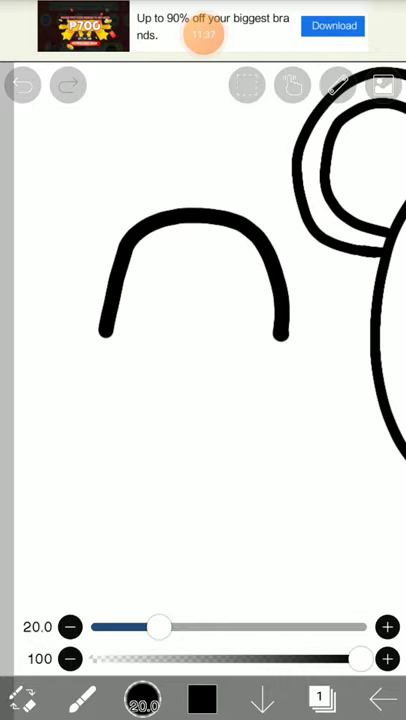
pyautogui.click(24, 84)
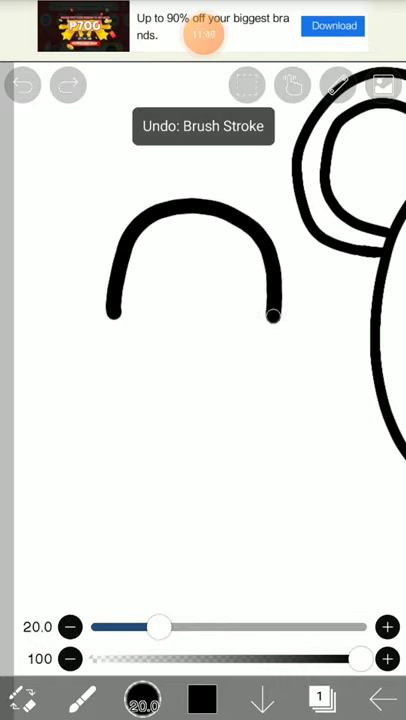
pyautogui.moveTo(278, 318); pyautogui.dragTo(76, 350)
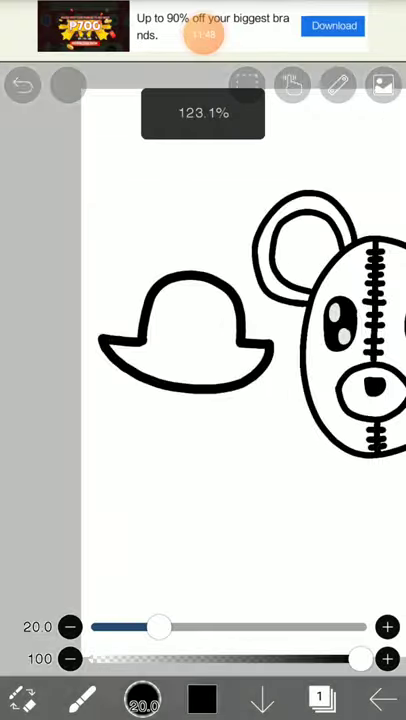
# - Draw a vertical seam line down the centre of the bowler-hat head, splitting it in two
pyautogui.click(66, 84)
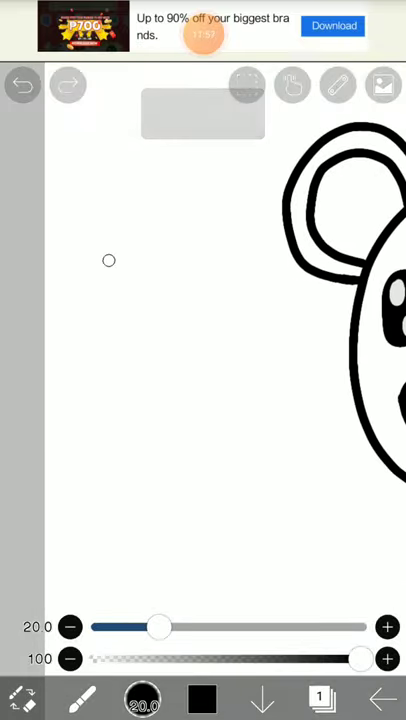
pyautogui.click(22, 84)
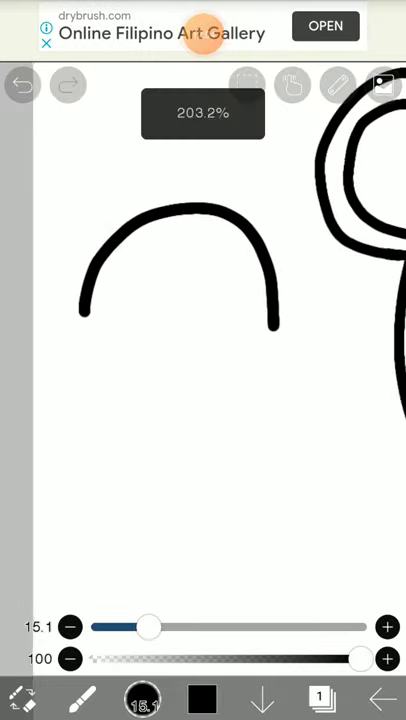
pyautogui.click(22, 84)
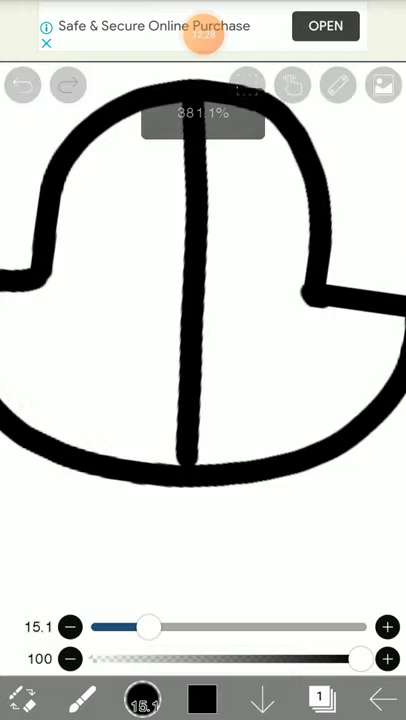
# - Draw an oval snout on the small head and extend the centre seam down through it
pyautogui.click(22, 84)
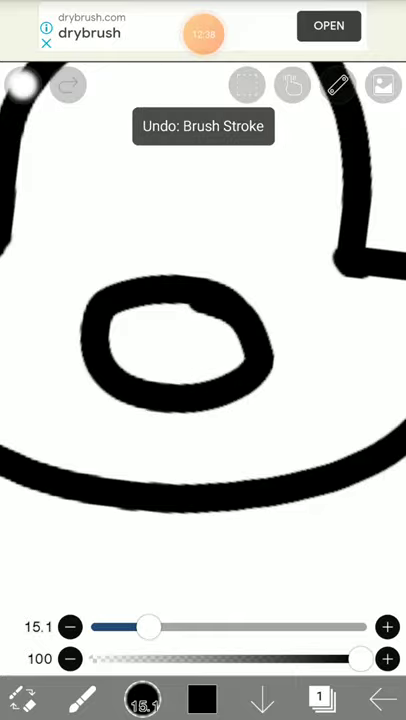
pyautogui.click(22, 84)
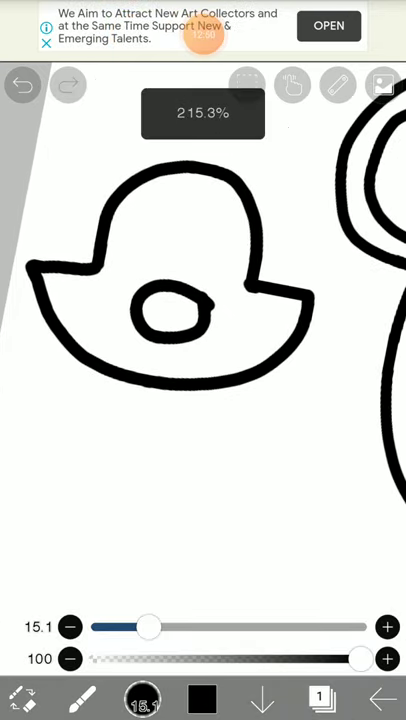
pyautogui.click(24, 84)
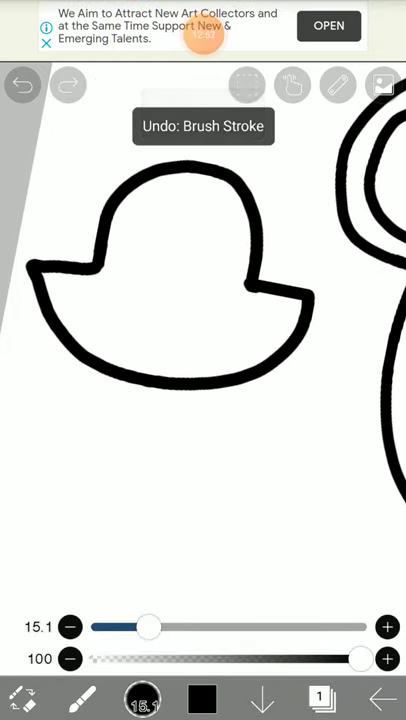
pyautogui.click(24, 84)
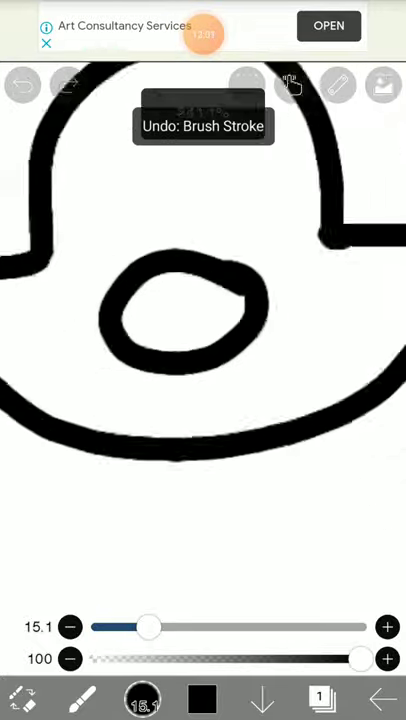
pyautogui.click(22, 84)
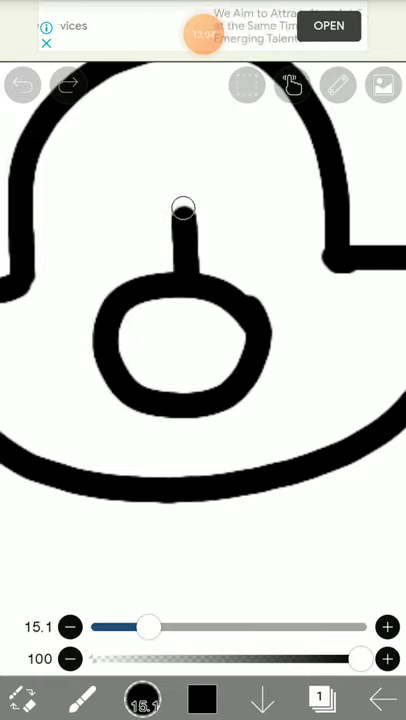
pyautogui.moveTo(184, 210); pyautogui.dragTo(184, 480)
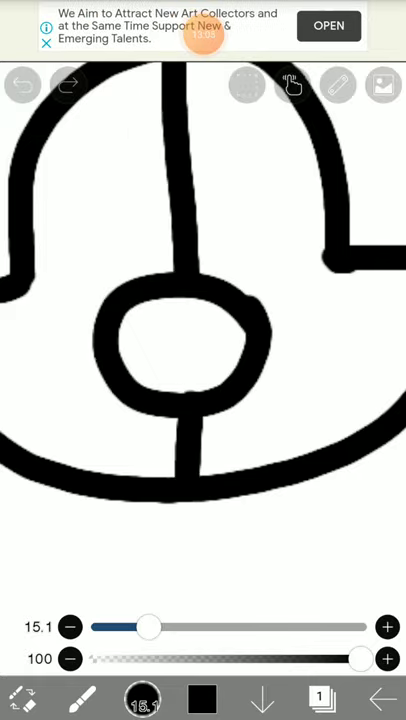
pyautogui.click(22, 84)
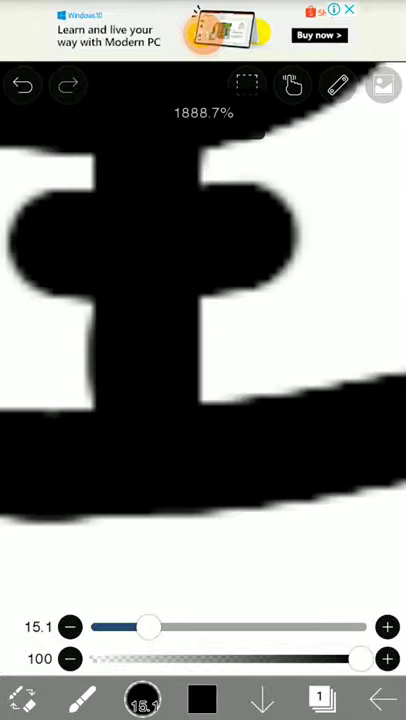
# - Add a row of crossbar stitches along the seam, an eye oval, and a pointed ear on top
pyautogui.click(22, 84)
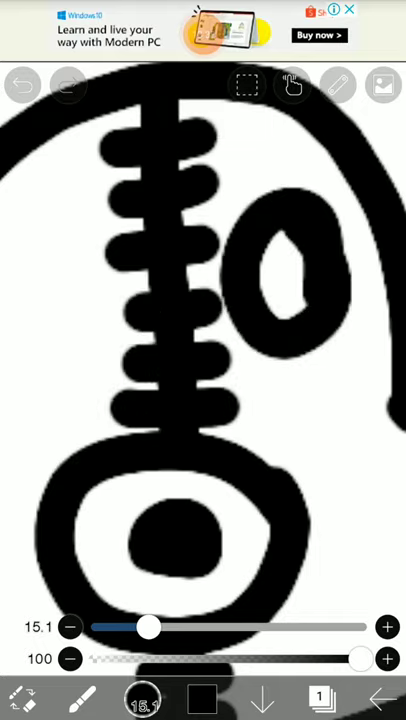
pyautogui.click(22, 84)
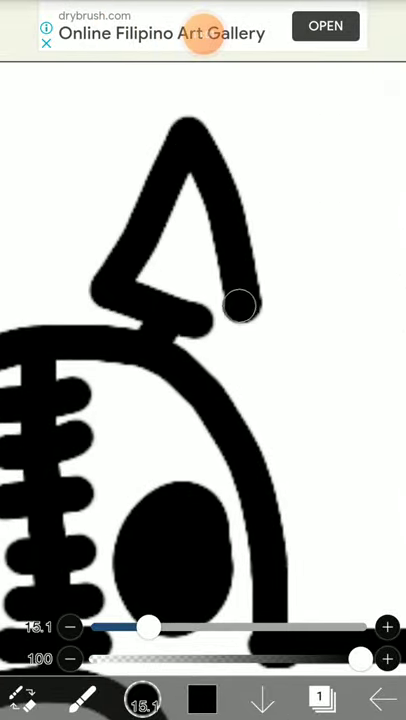
# - Finish the third head's second pointed ear and eye details so three stitched heads sit side by side
pyautogui.click(24, 84)
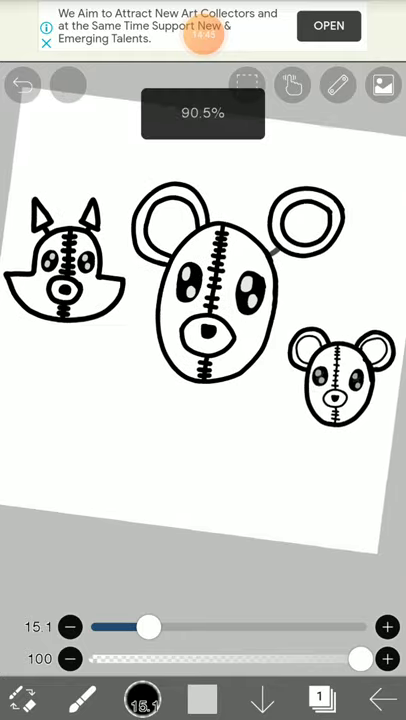
# - Pick fully opaque dark brown #392700 and bucket-fill the bear head's inner ears with it
pyautogui.click(144, 698)
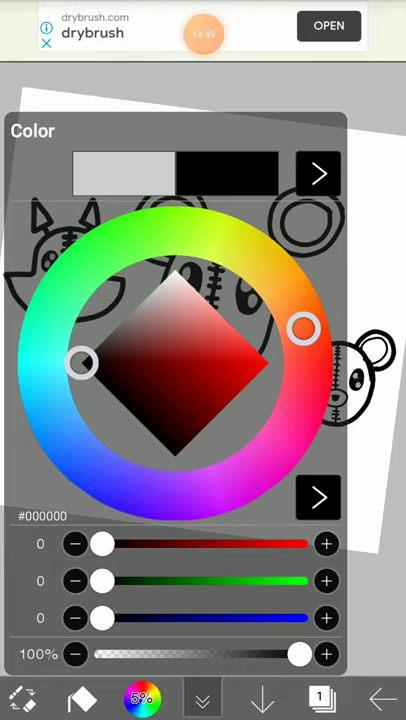
pyautogui.moveTo(82, 364); pyautogui.dragTo(96, 348)
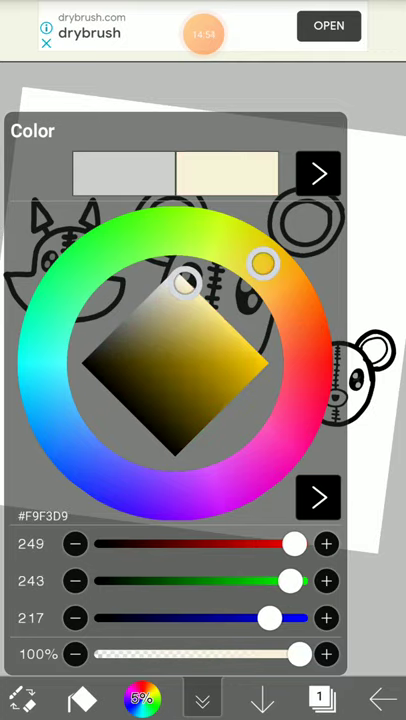
pyautogui.moveTo(184, 284); pyautogui.dragTo(214, 418)
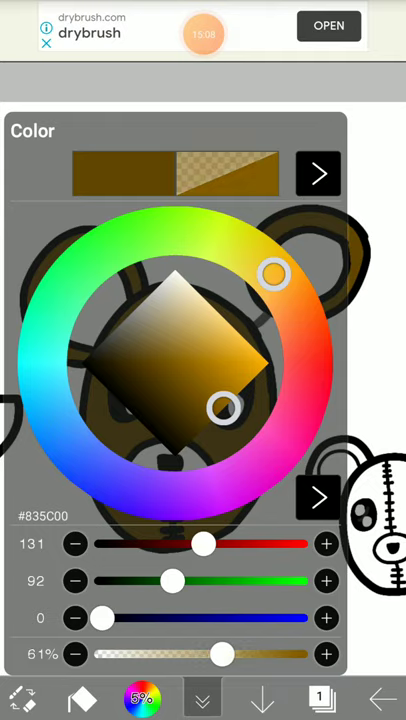
pyautogui.moveTo(220, 654); pyautogui.dragTo(300, 654)
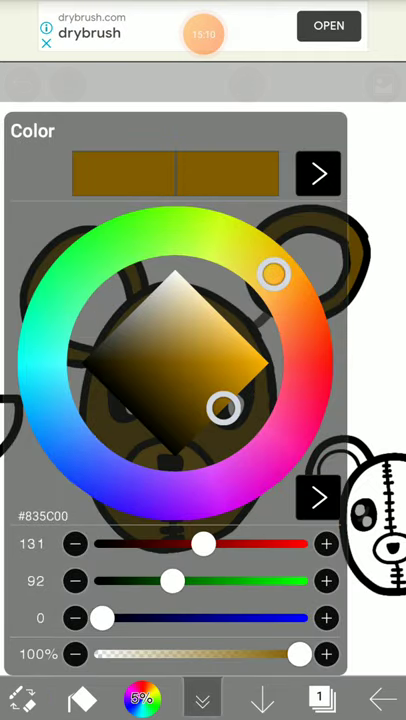
pyautogui.moveTo(226, 408); pyautogui.dragTo(196, 436)
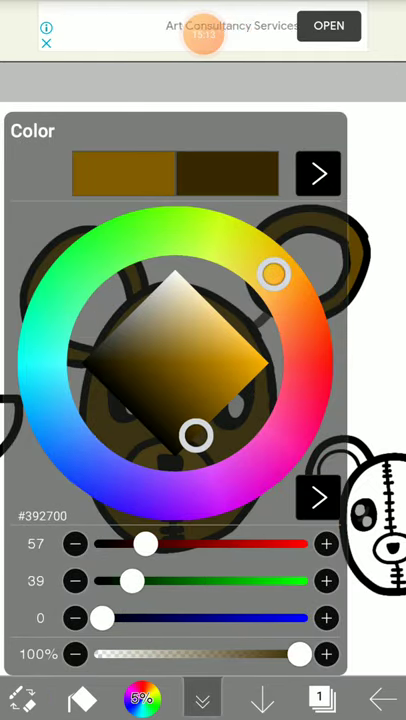
pyautogui.click(200, 698)
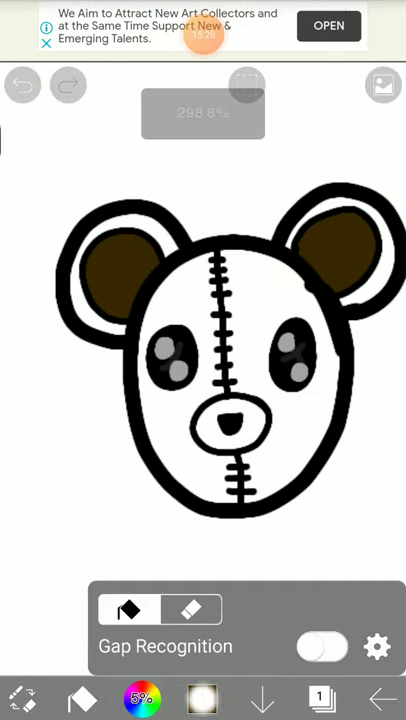
# - Choose golden brown #966900 in the colour picker ready for the next fill
pyautogui.click(142, 698)
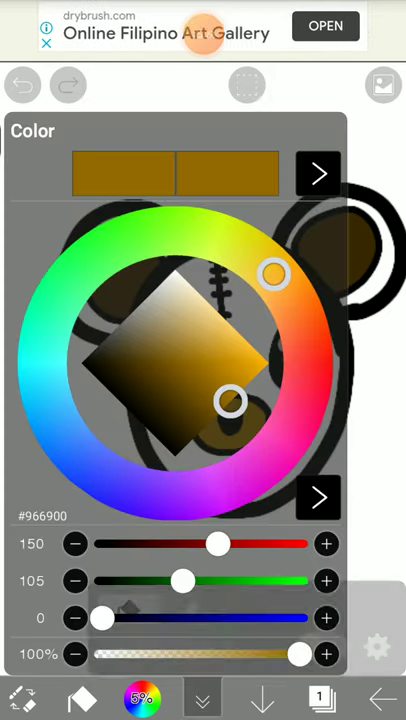
pyautogui.moveTo(228, 400); pyautogui.dragTo(208, 418)
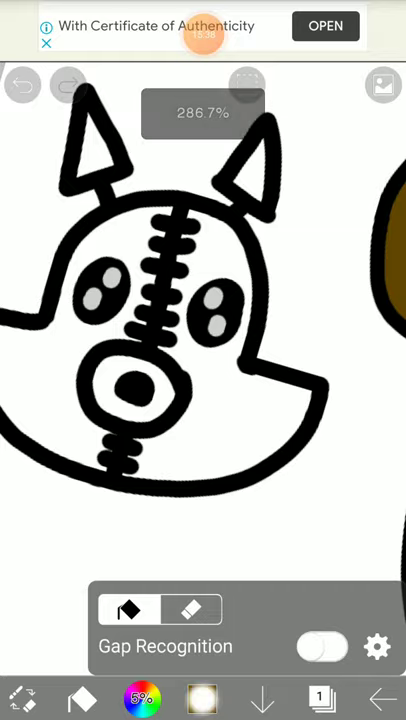
# - Bucket-fill a remaining plush head golden brown and make a black test stroke below the heads
pyautogui.click(140, 698)
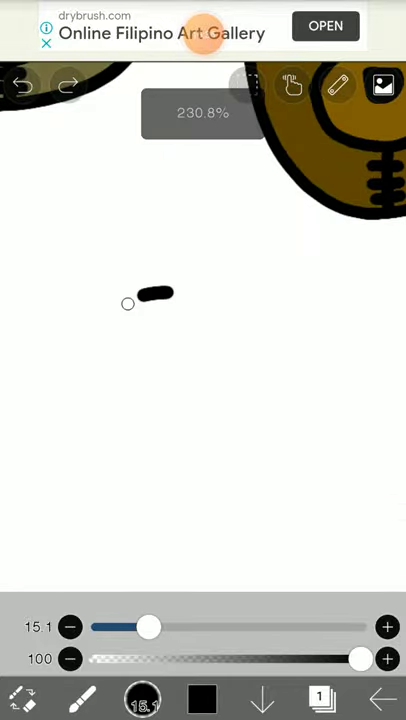
# - Handwrite 'The Trio' in black pen letter by letter beneath the three brown heads
pyautogui.click(24, 84)
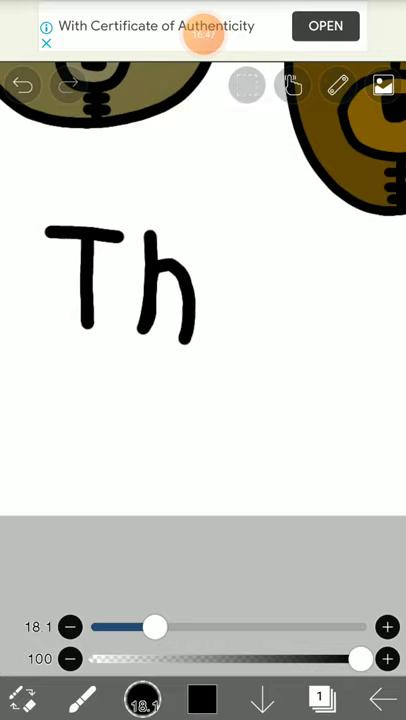
pyautogui.click(24, 84)
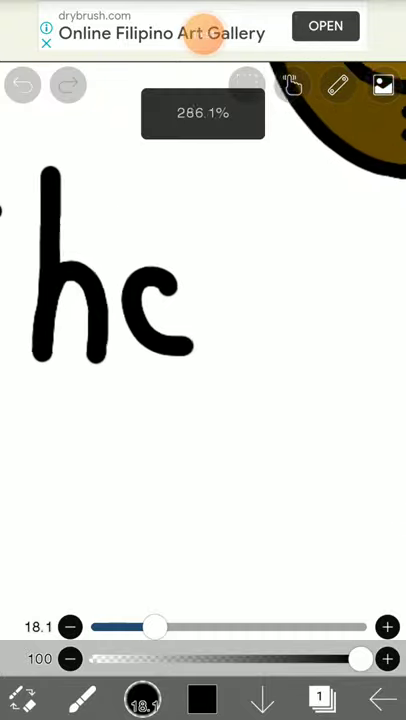
pyautogui.click(22, 84)
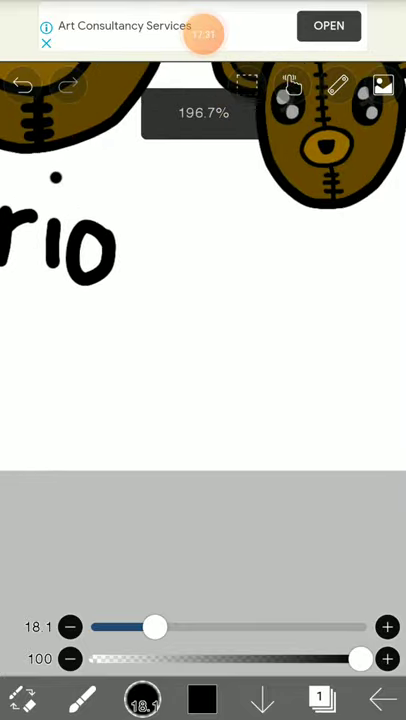
pyautogui.click(24, 84)
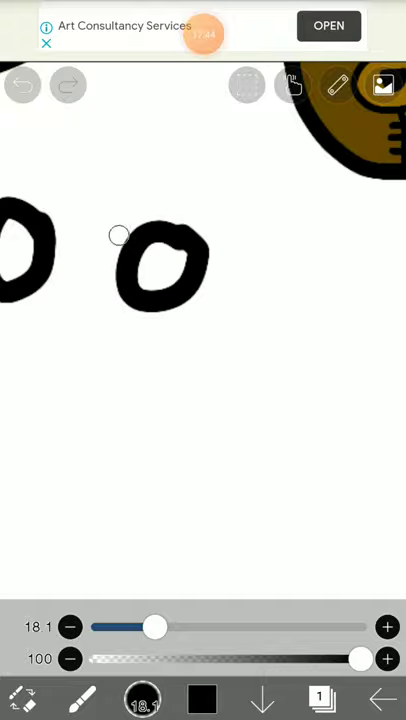
# - Handwrite 'of Rodents' in black pen on the line beneath 'The Trio'
pyautogui.click(22, 84)
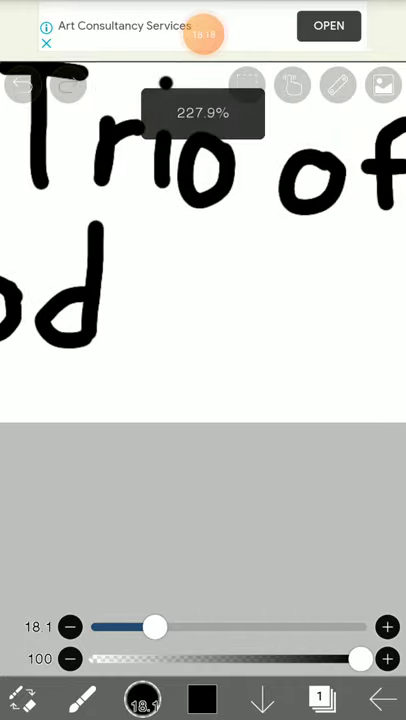
pyautogui.click(22, 84)
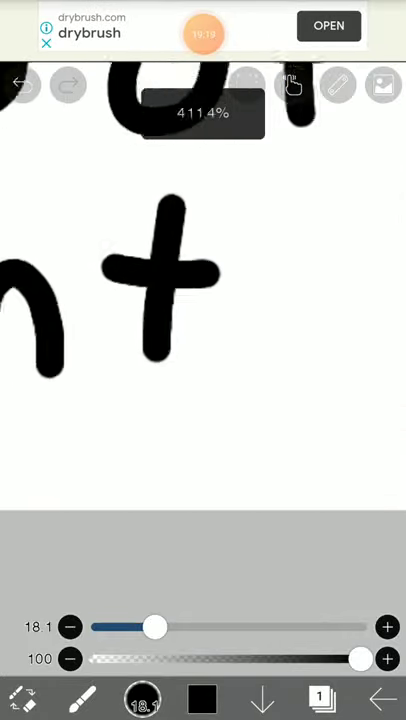
pyautogui.click(22, 84)
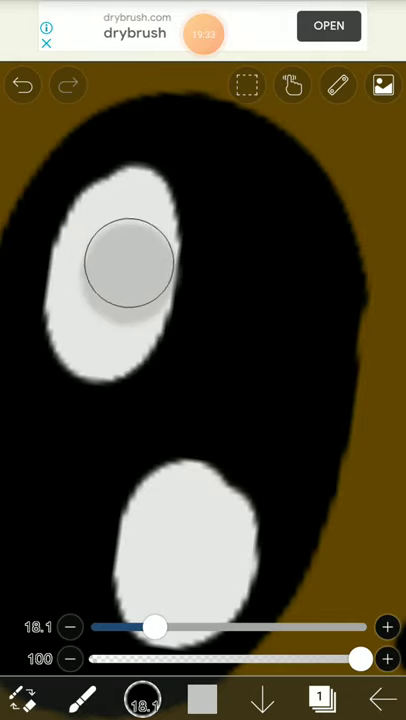
# - Paint light gray highlight spots inside the plush head's black eye
pyautogui.click(24, 84)
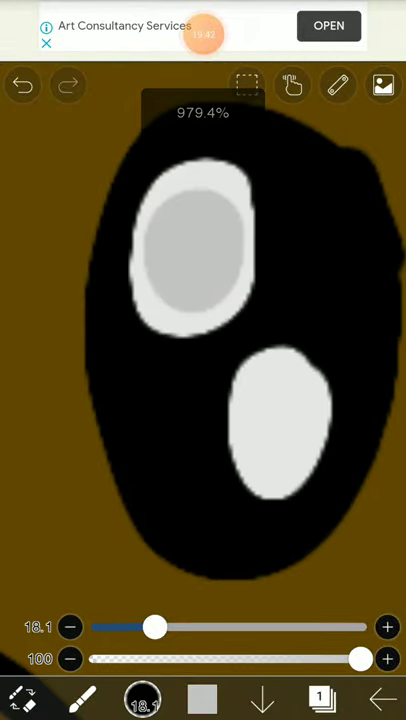
pyautogui.click(22, 84)
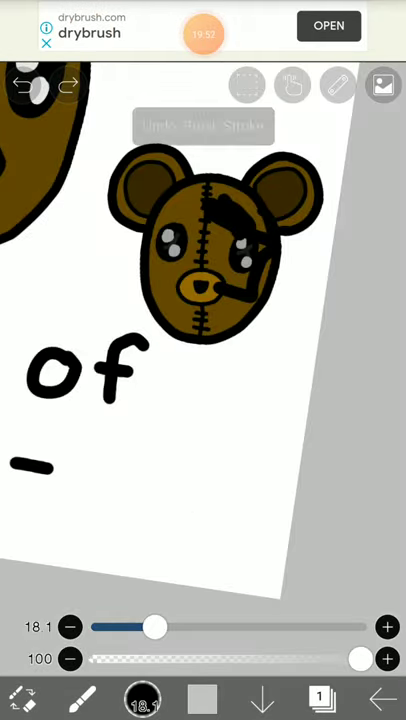
# - Redraw the caption's final 't' and add gray highlights to another head's eye
pyautogui.click(68, 84)
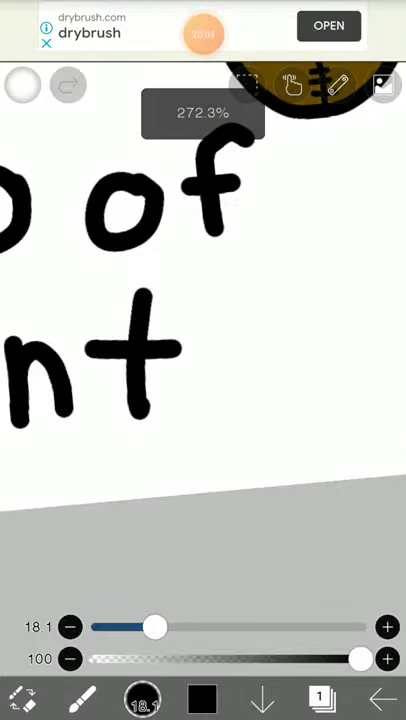
pyautogui.click(22, 84)
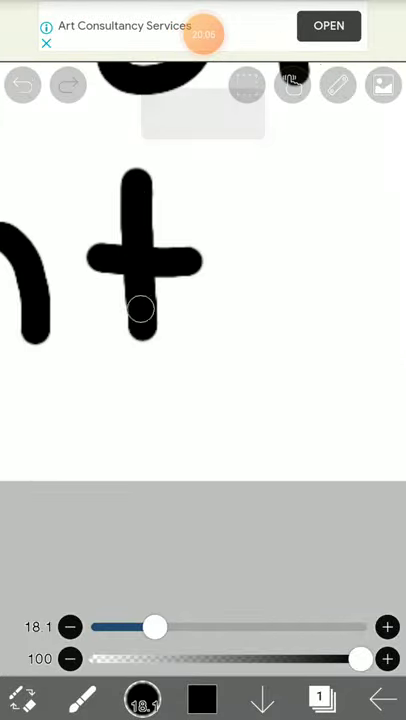
pyautogui.click(22, 84)
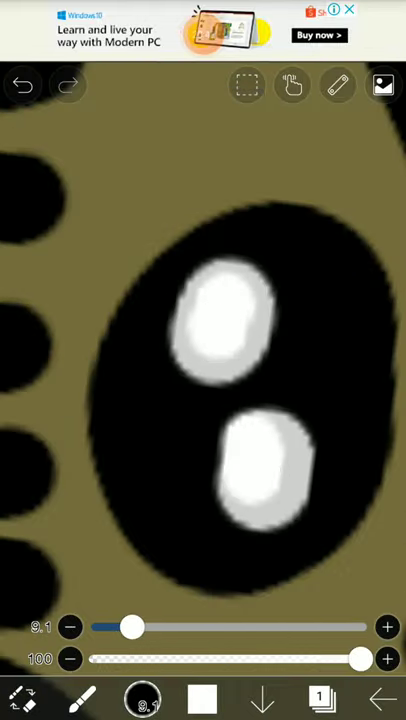
# - Shade the remaining white inside that head's eye with gray
pyautogui.click(22, 84)
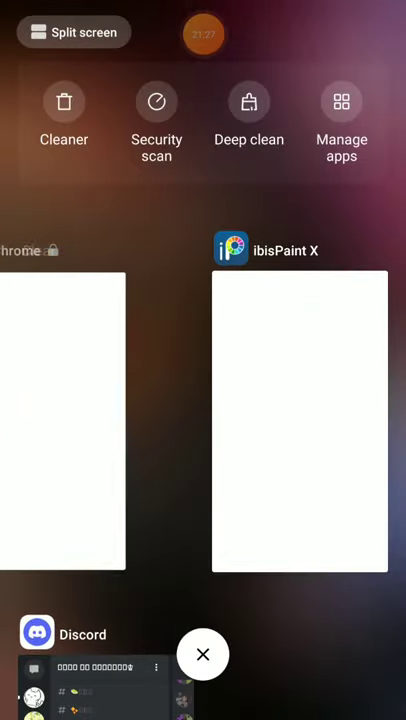
# - Reopen the ibisPaint X drawing from the recent-apps overview
pyautogui.click(300, 420)
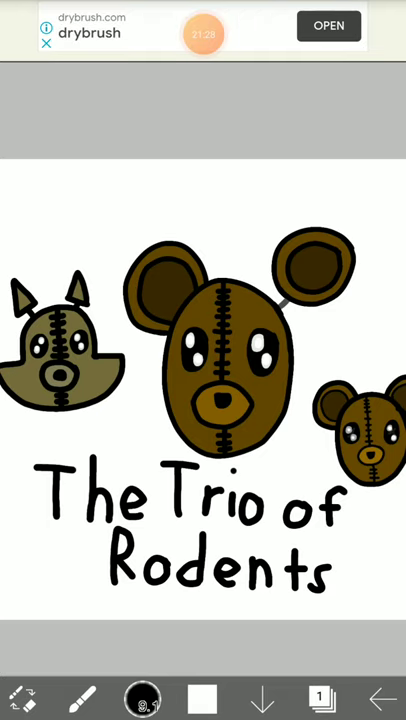